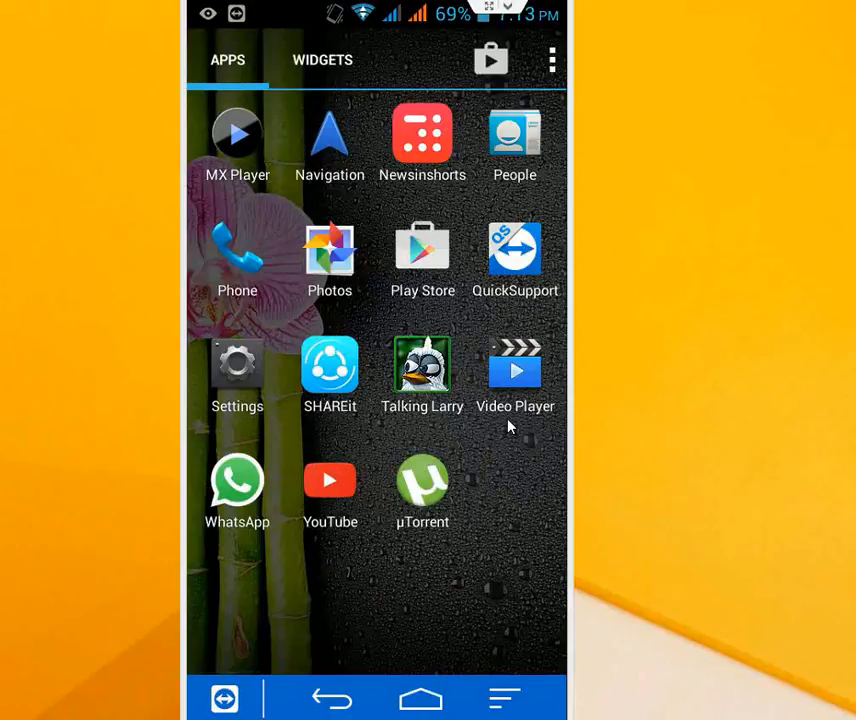
Launch Settings from the app drawer and bring the Device section with Apps into view.
{"action": "left_click", "coordinate": [236, 364]}
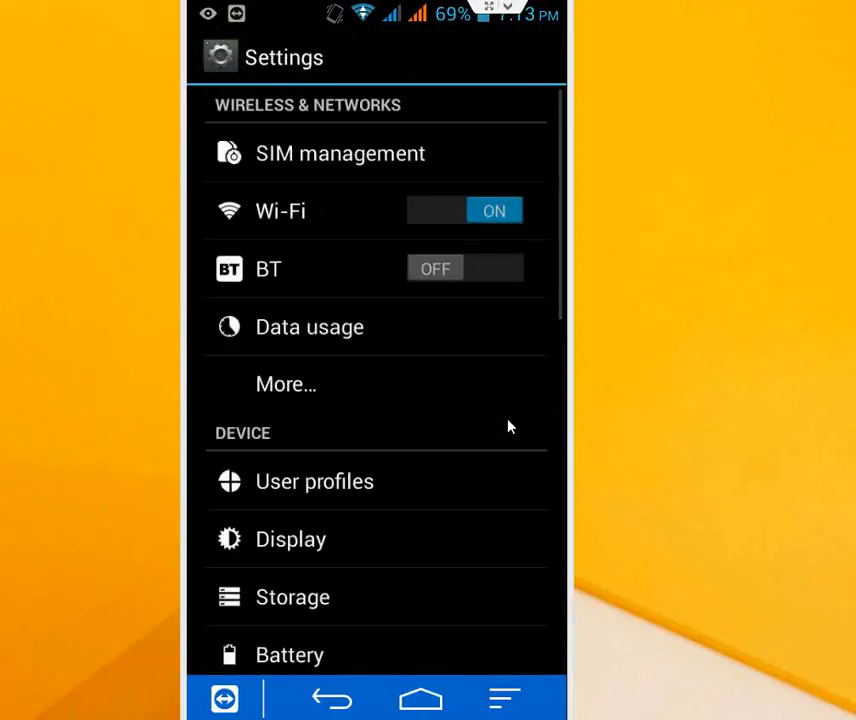
{"action": "scroll", "scroll_direction": "down", "scroll_amount": 3}
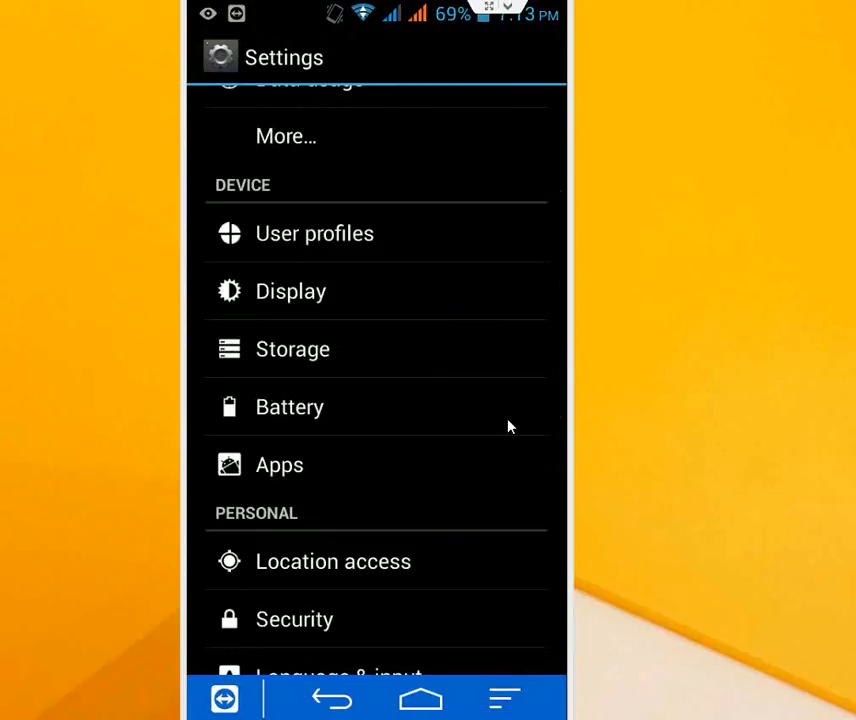
{"action": "mouse_move", "coordinate": [304, 472]}
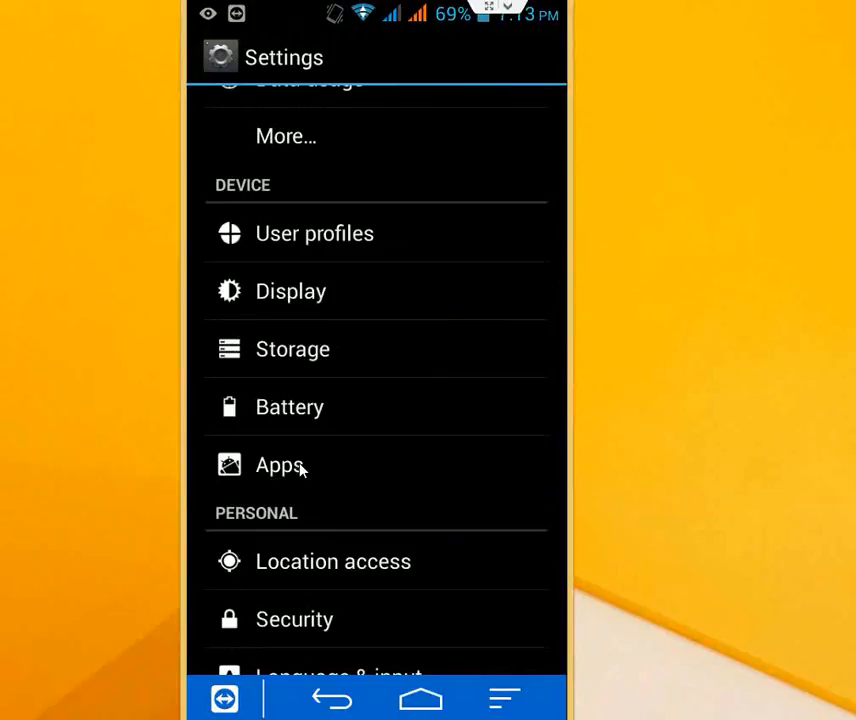
Go into Apps and scroll the Downloaded list to reach WhatsApp's App info.
{"action": "left_click", "coordinate": [280, 464]}
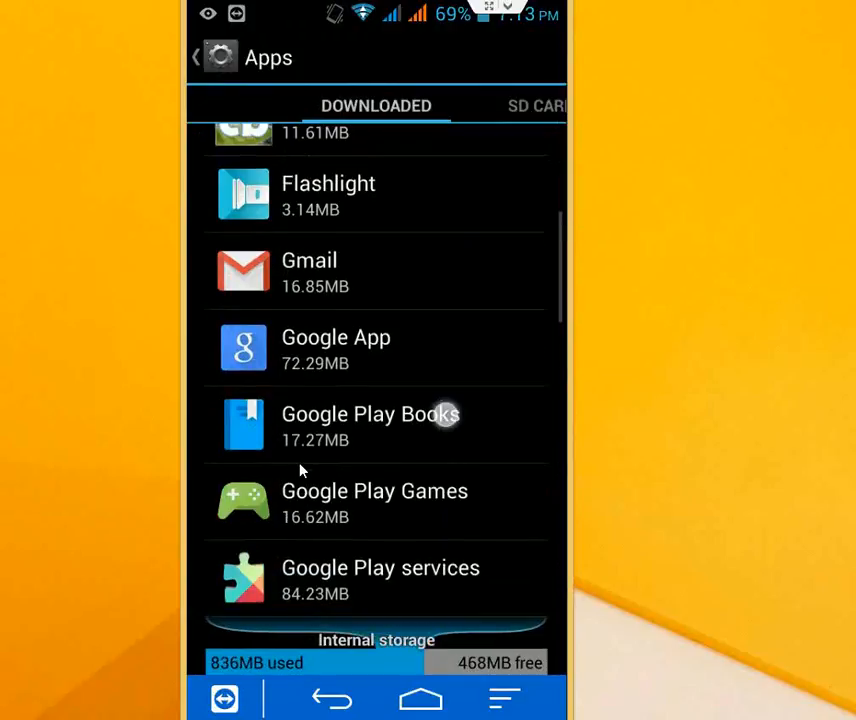
{"action": "scroll", "scroll_direction": "down", "scroll_amount": 3}
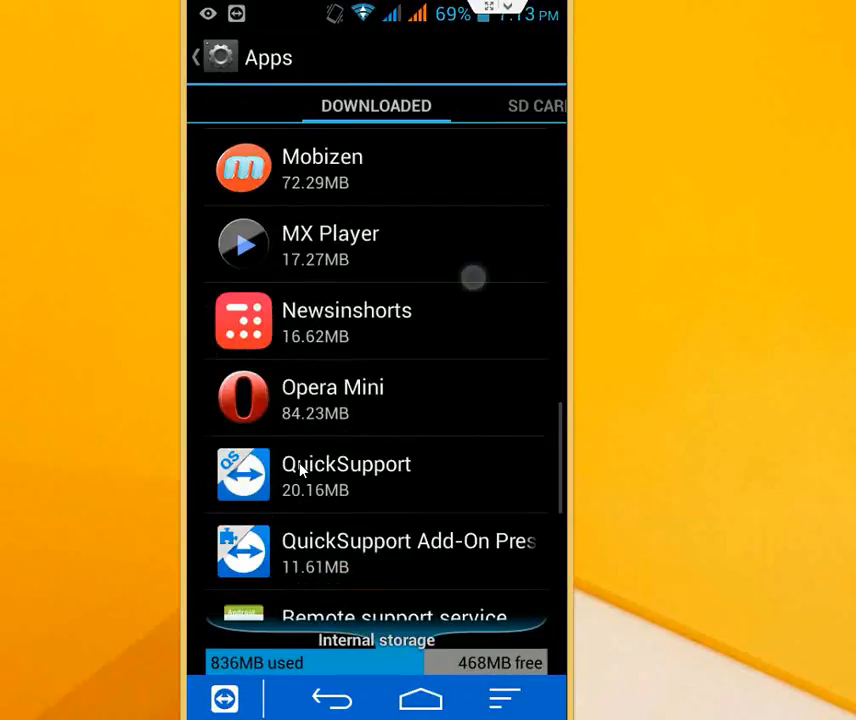
{"action": "scroll", "scroll_direction": "down", "scroll_amount": 3}
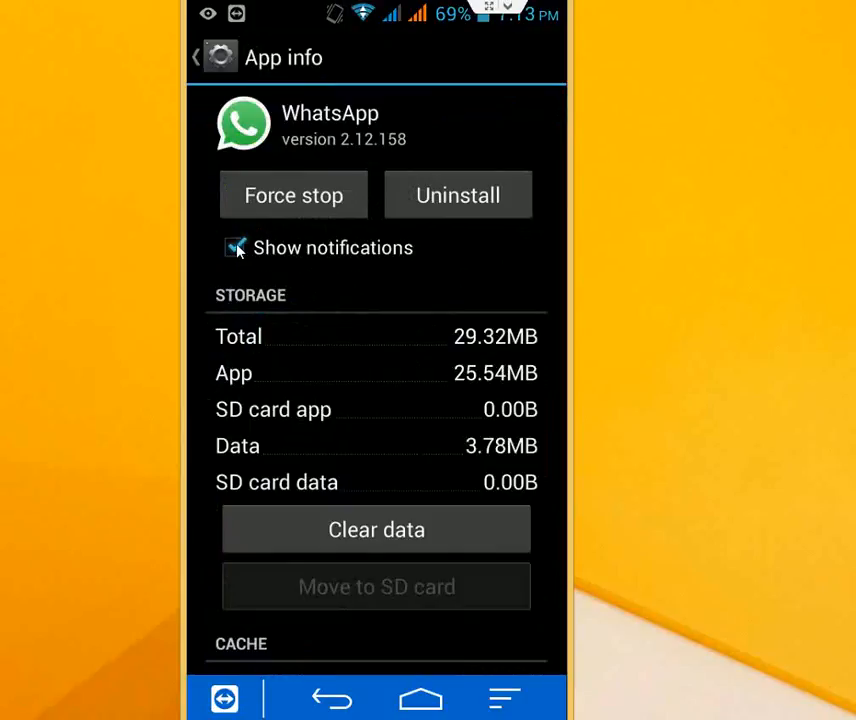
Uncheck Show notifications for WhatsApp and confirm the 'Turn off notifications?' prompt.
{"action": "left_click", "coordinate": [236, 248]}
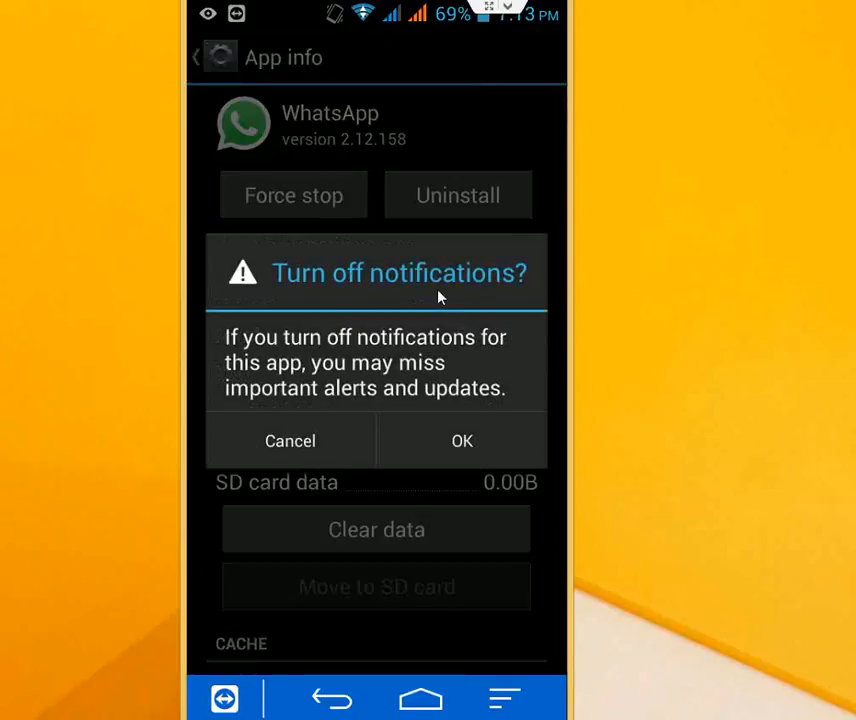
{"action": "mouse_move", "coordinate": [484, 456]}
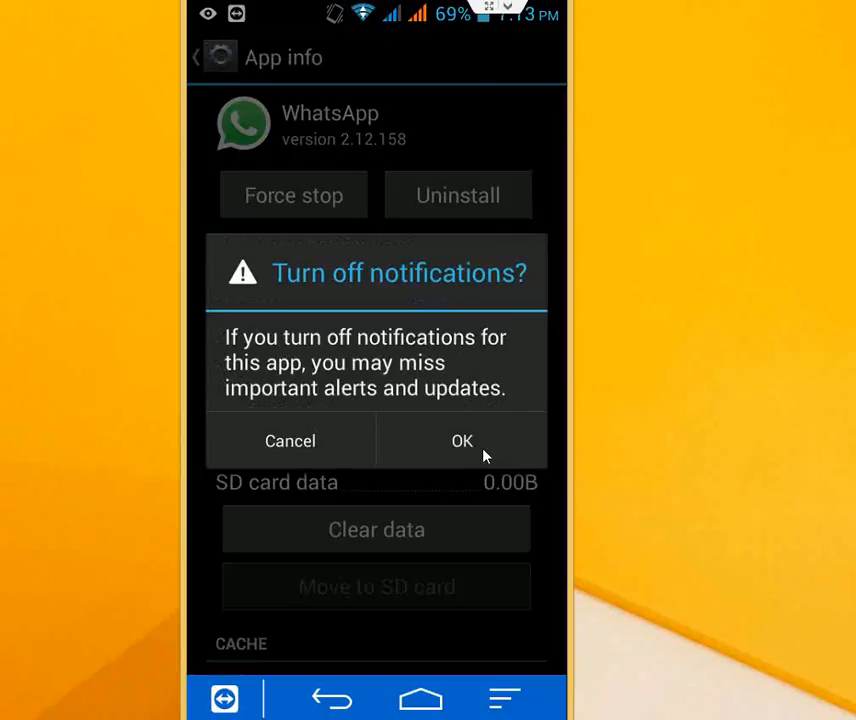
{"action": "mouse_move", "coordinate": [460, 448]}
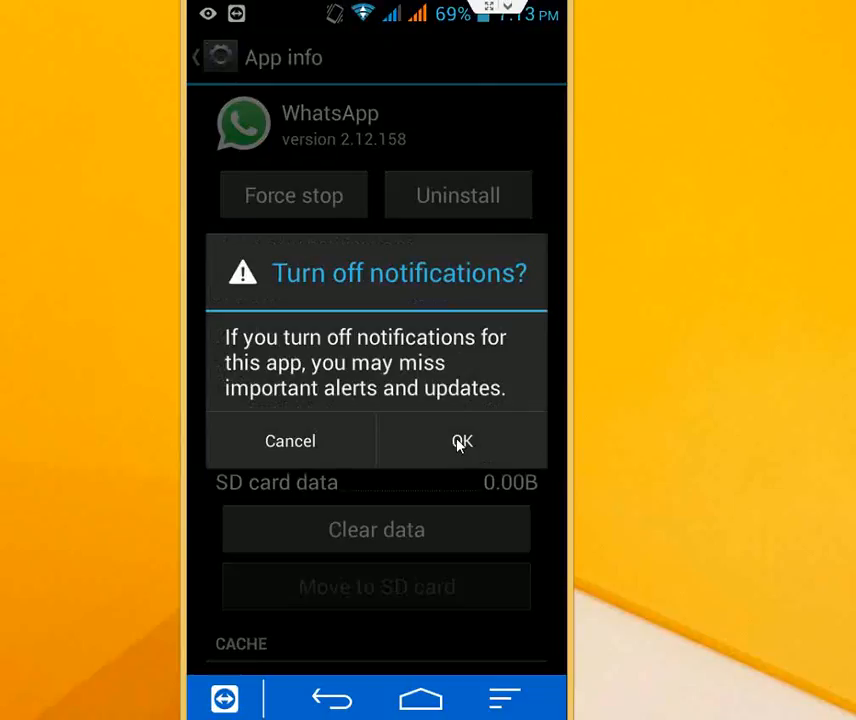
{"action": "left_click", "coordinate": [462, 442]}
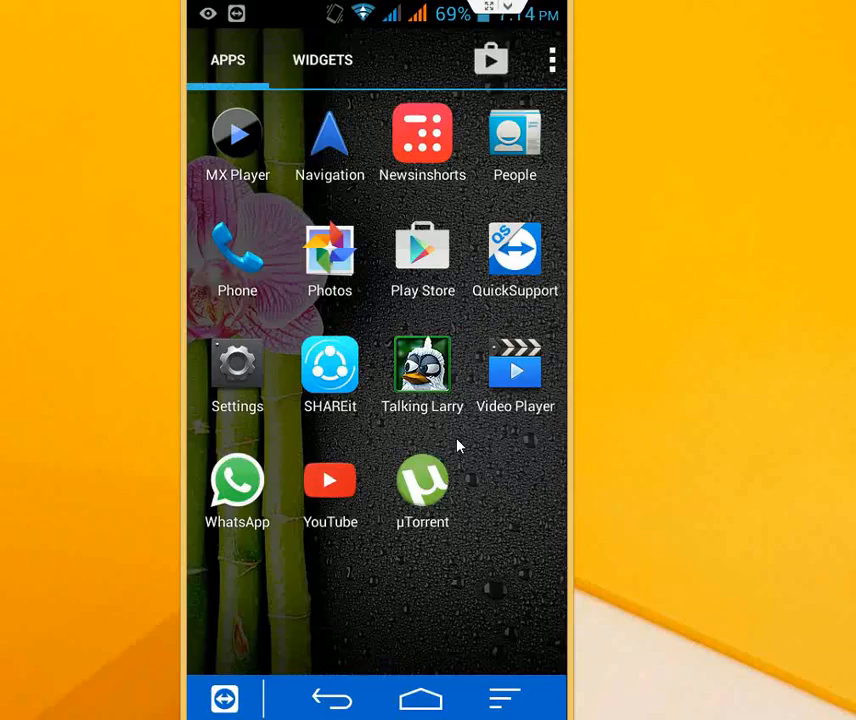
Return to the launcher home screen via the Home button.
{"action": "left_click", "coordinate": [420, 698]}
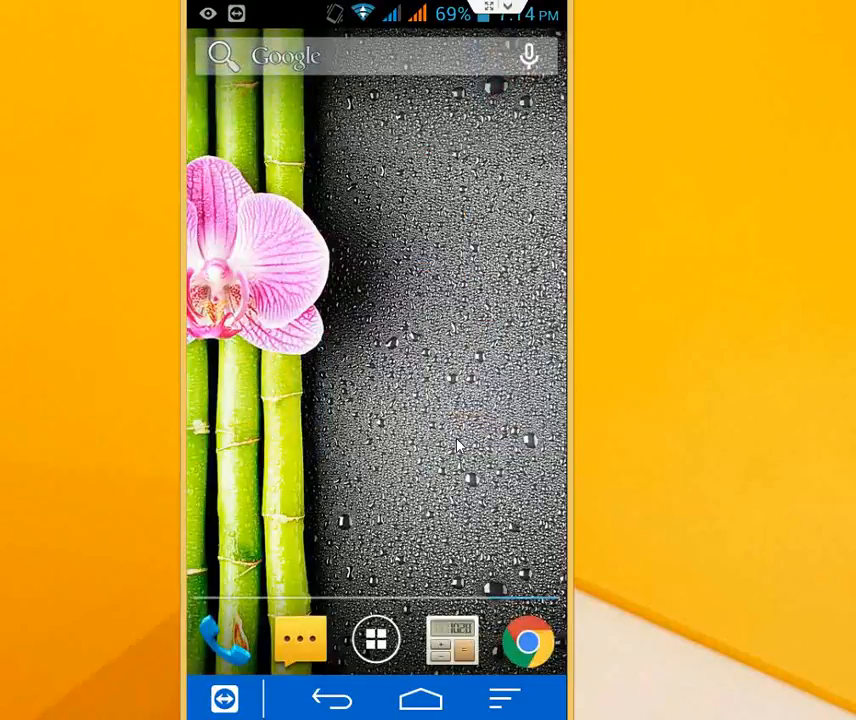